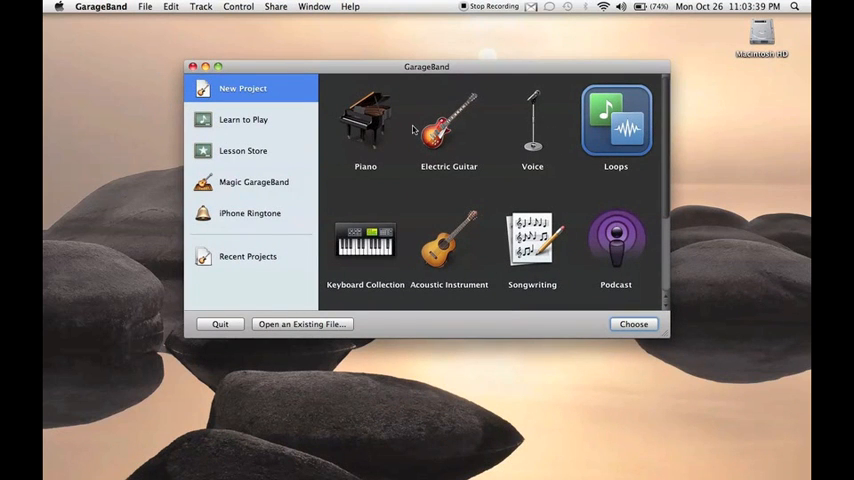
mouse_move(380, 224)
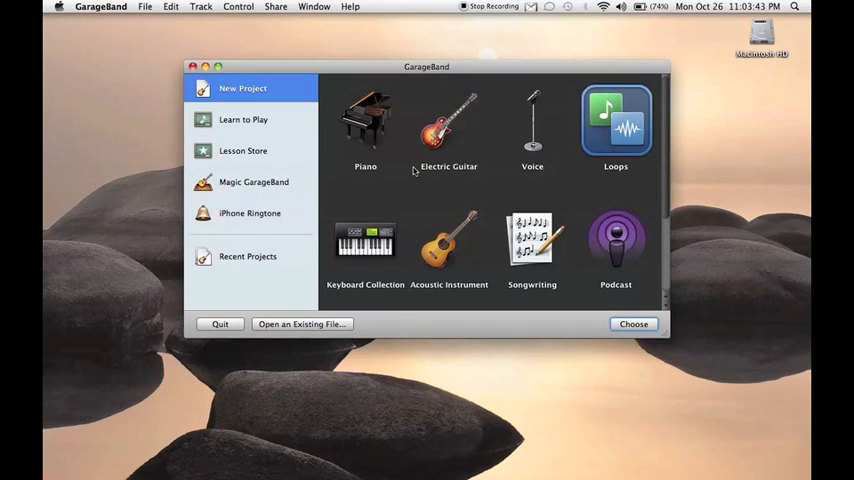
mouse_move(584, 132)
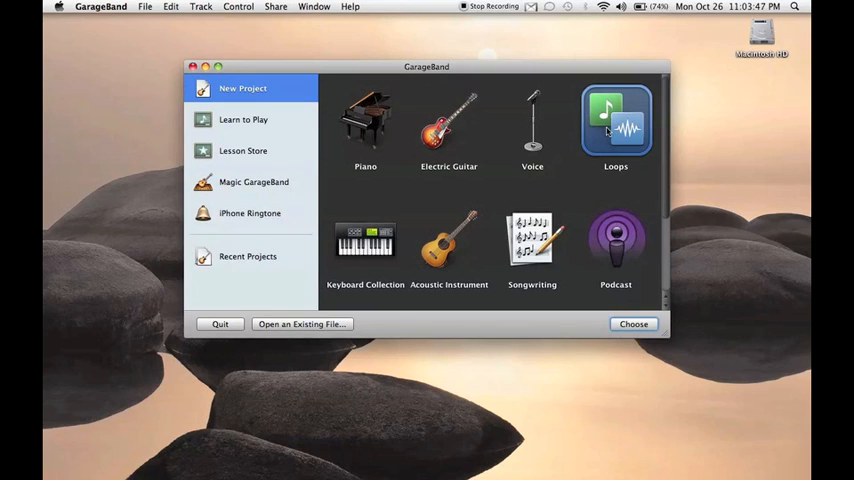
mouse_move(496, 220)
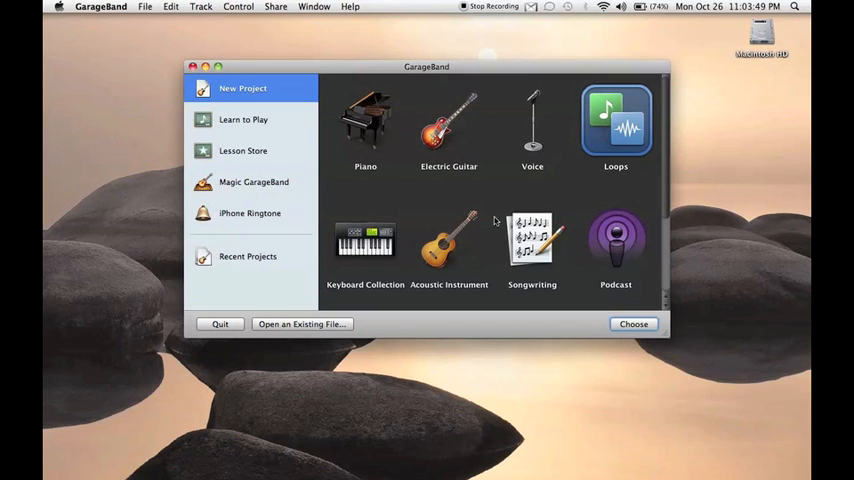
mouse_move(628, 344)
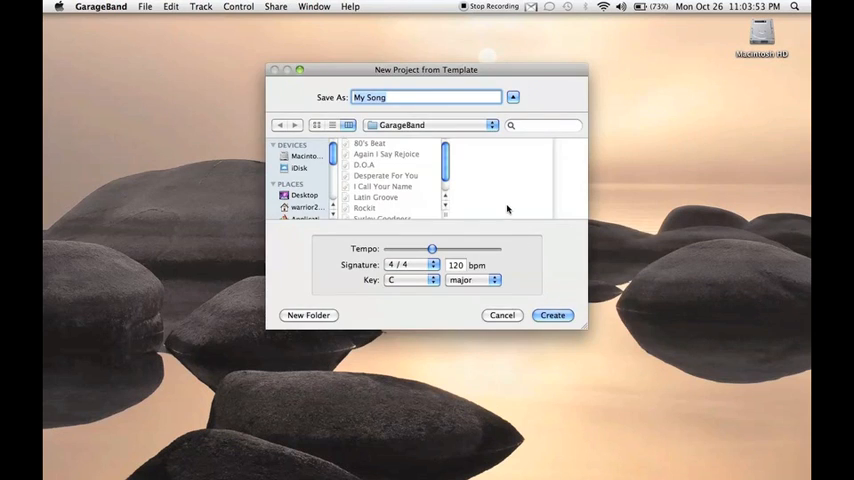
Name the new project 'Basic Beat' in the Save As field.
text(B)
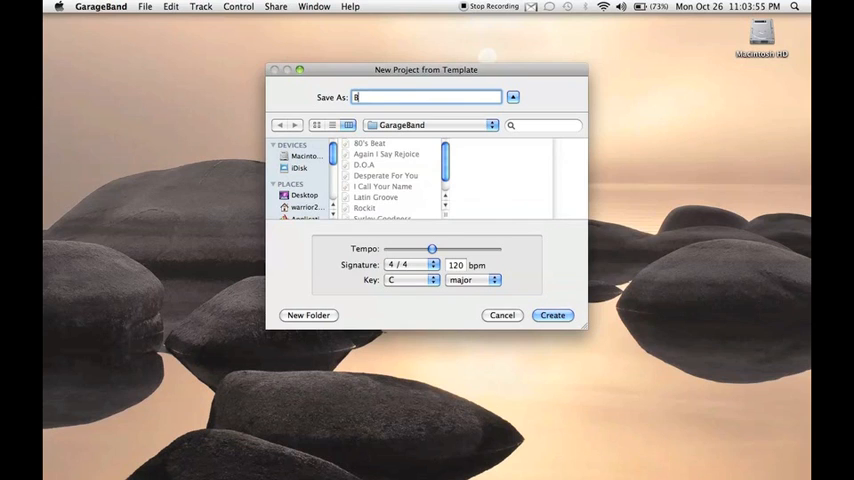
text(asic Be)
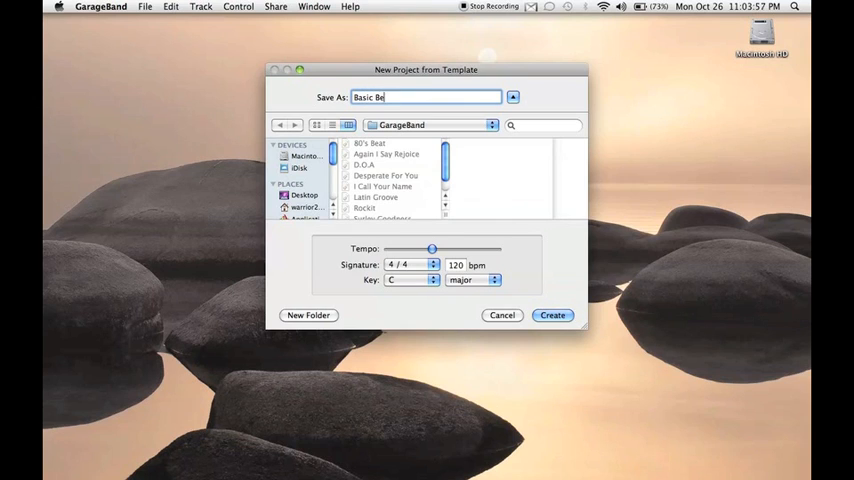
text(at)
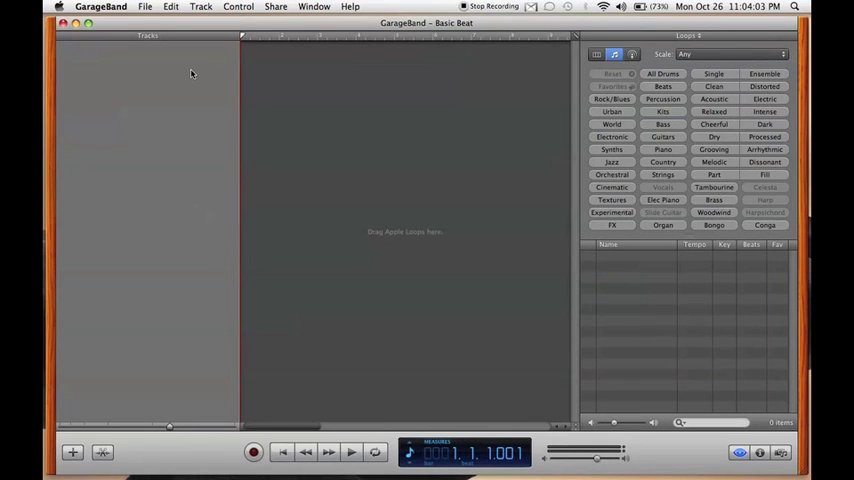
mouse_move(688, 332)
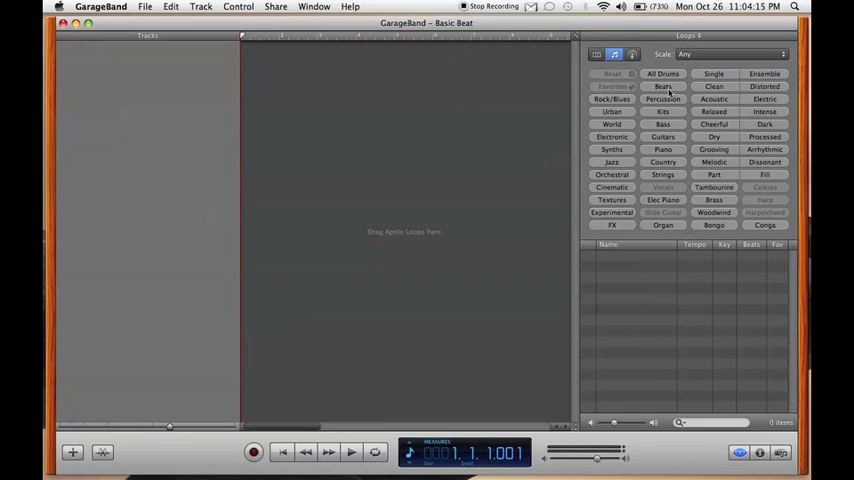
mouse_move(664, 100)
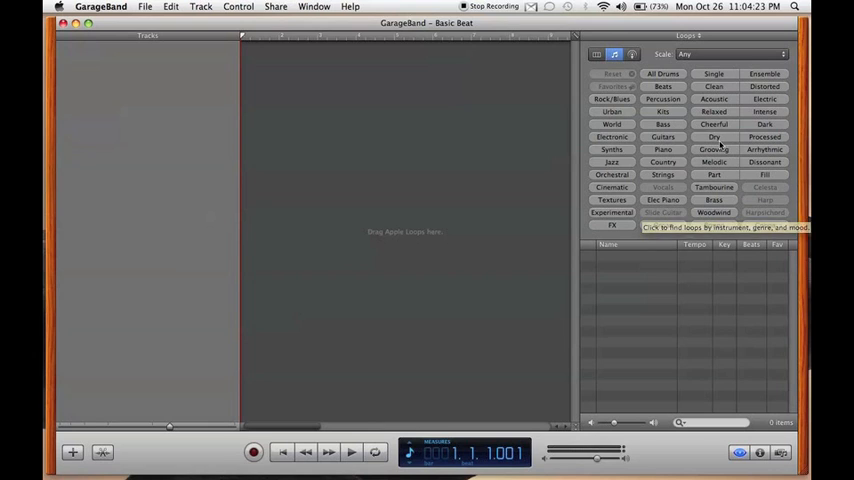
Filter the Loop Browser to drums and preview two Modern Rock Drums loops.
click(664, 72)
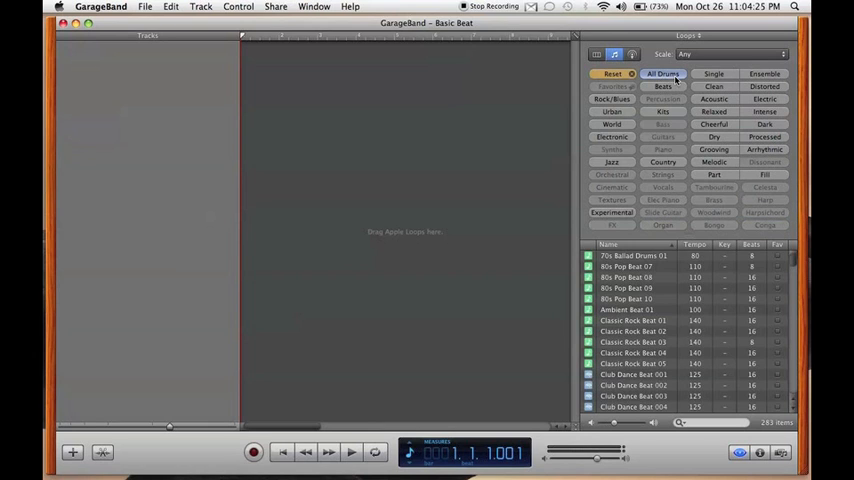
scroll(down, 3)
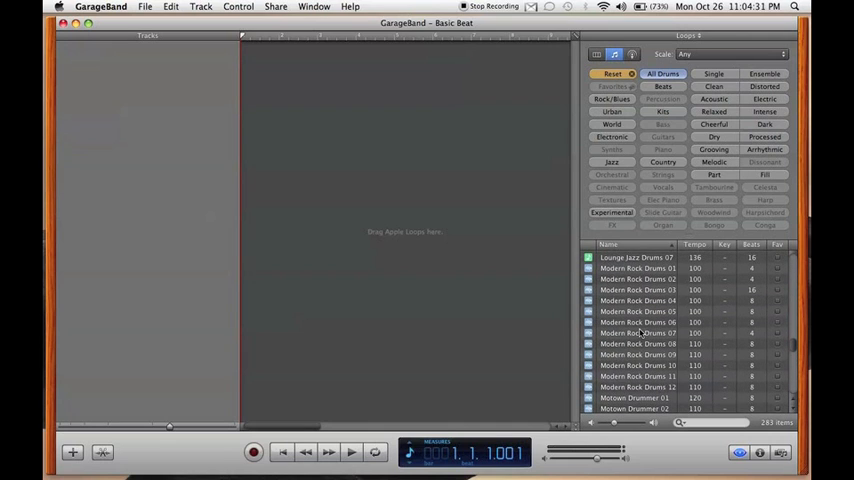
click(636, 268)
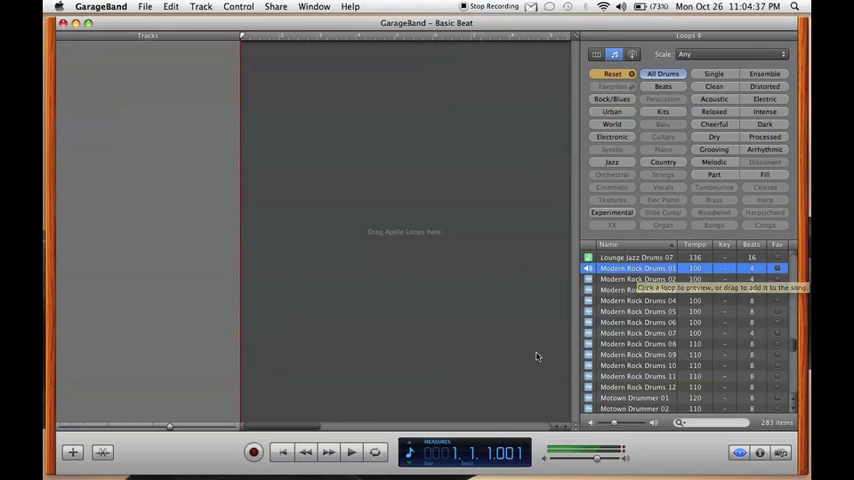
click(638, 320)
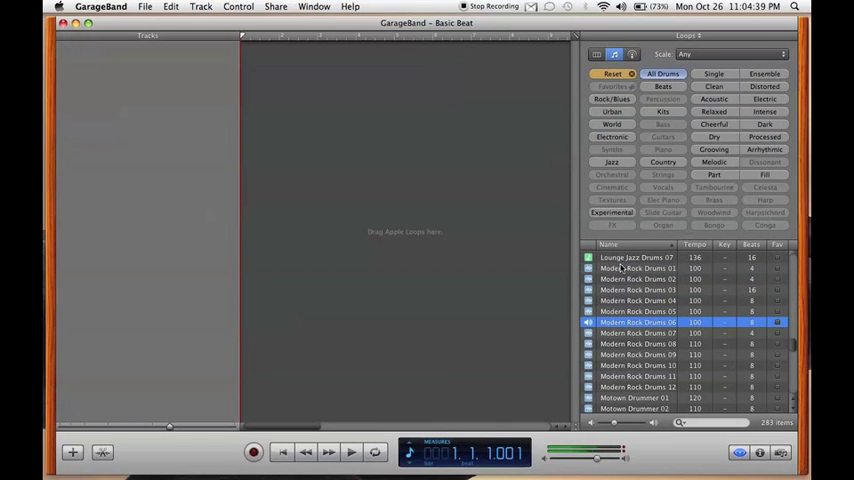
Place a Modern Rock Drums loop as a new track and extend it to repeat.
drag(636, 268, 298, 52)
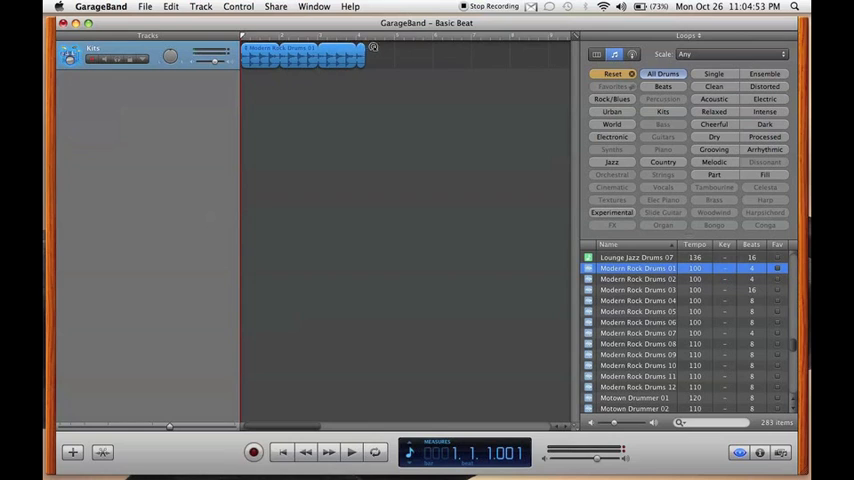
drag(372, 56, 518, 56)
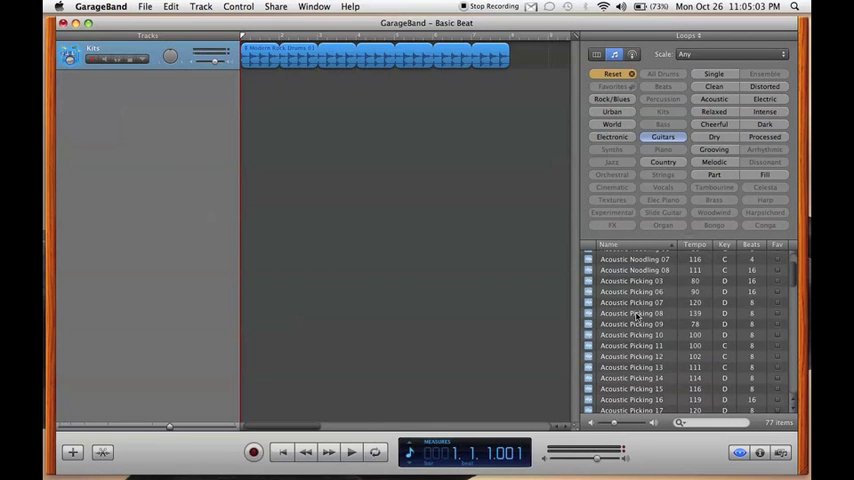
Preview a guitar loop and stretch the Acoustic Guitar region to the drum loop's end.
scroll(down, 3)
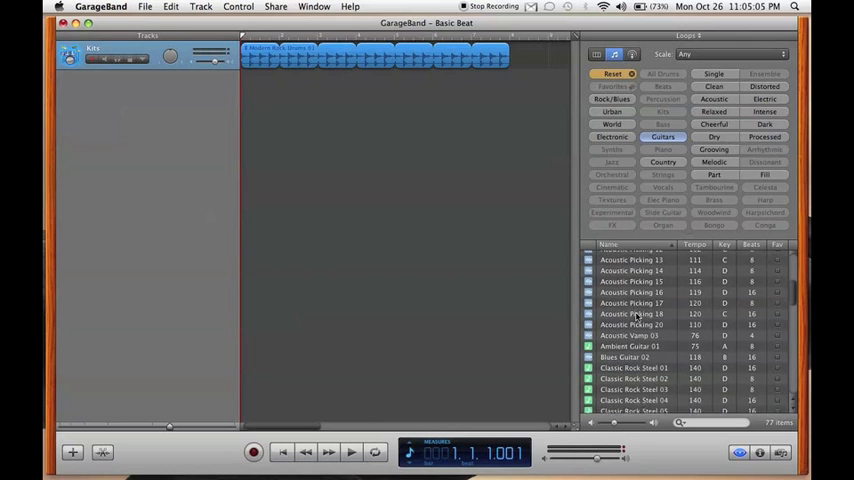
scroll(down, 3)
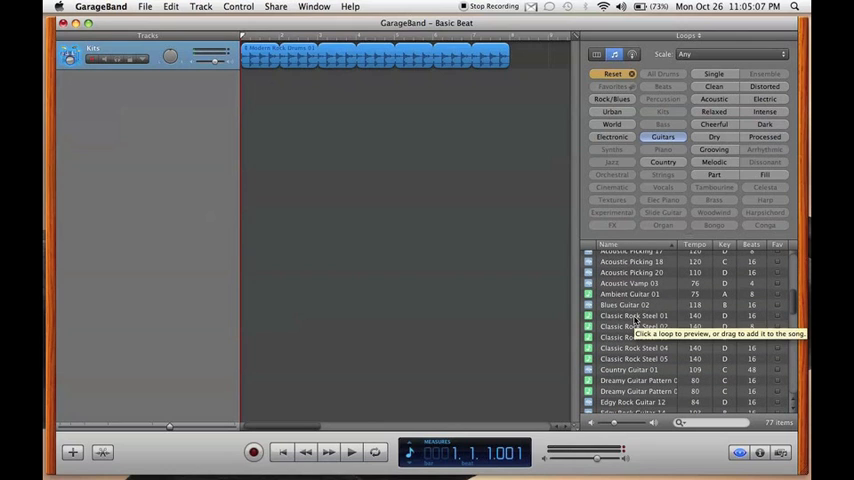
click(636, 316)
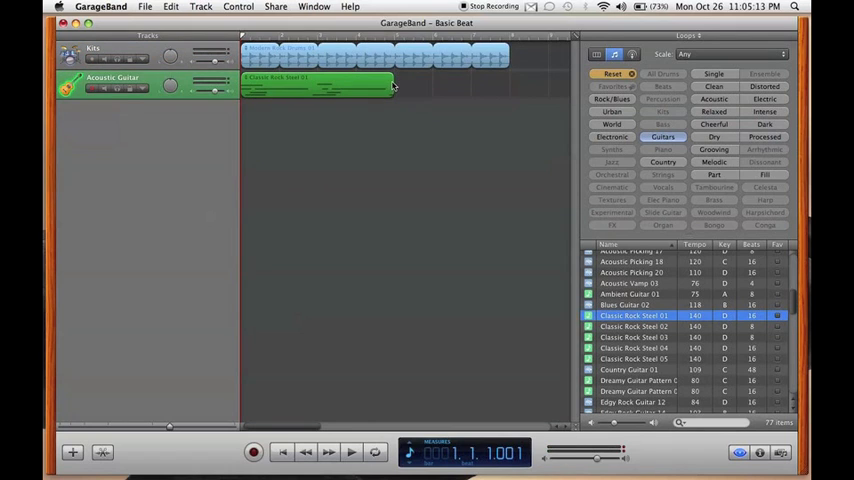
drag(392, 86, 452, 86)
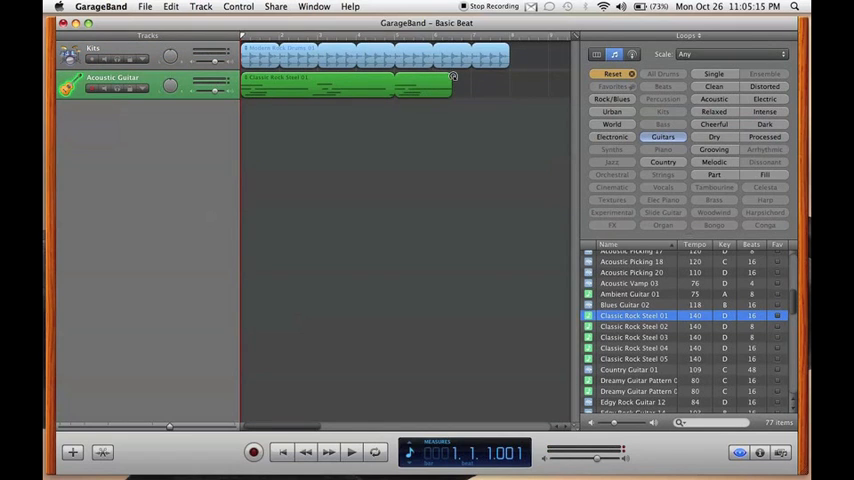
drag(454, 88, 510, 88)
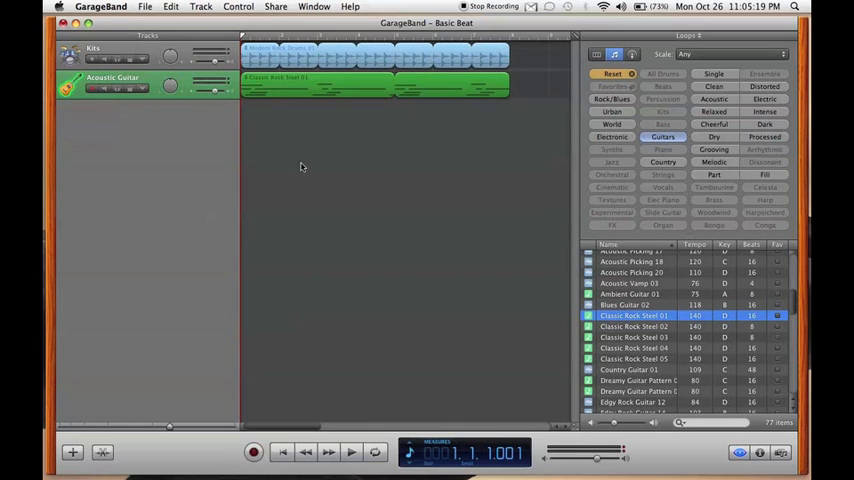
mouse_move(352, 356)
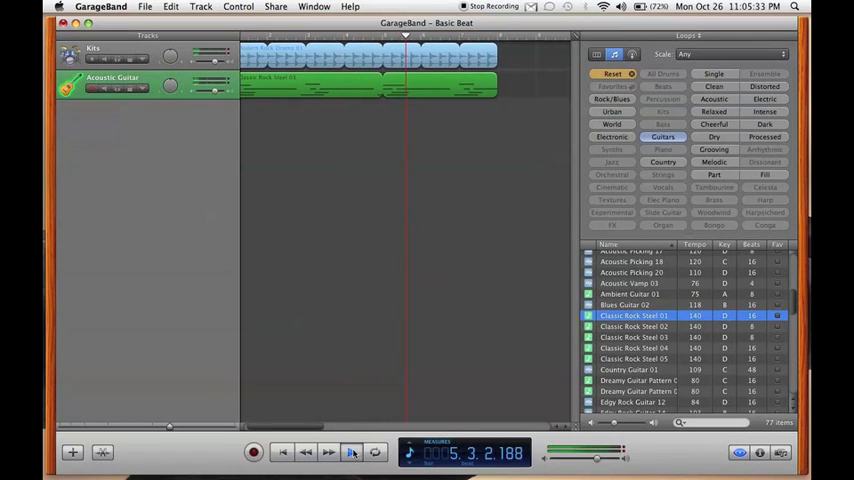
Stop playback at the start and reset the Loop Browser keyword filters.
click(284, 452)
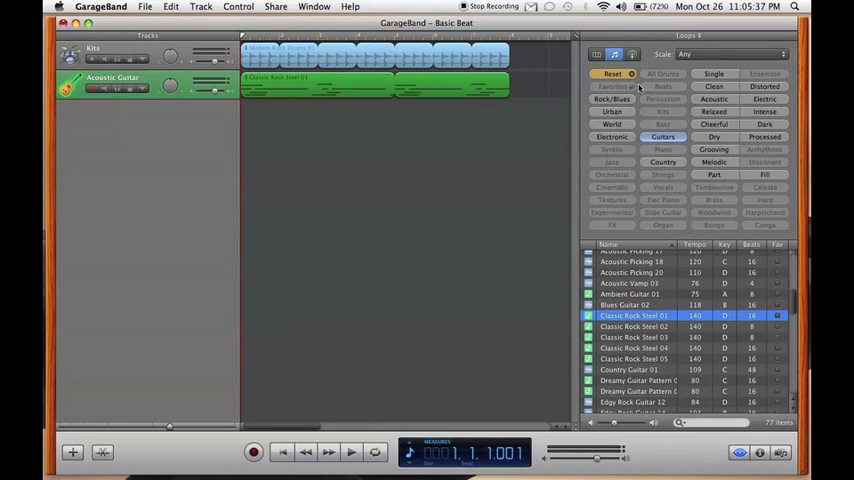
click(612, 72)
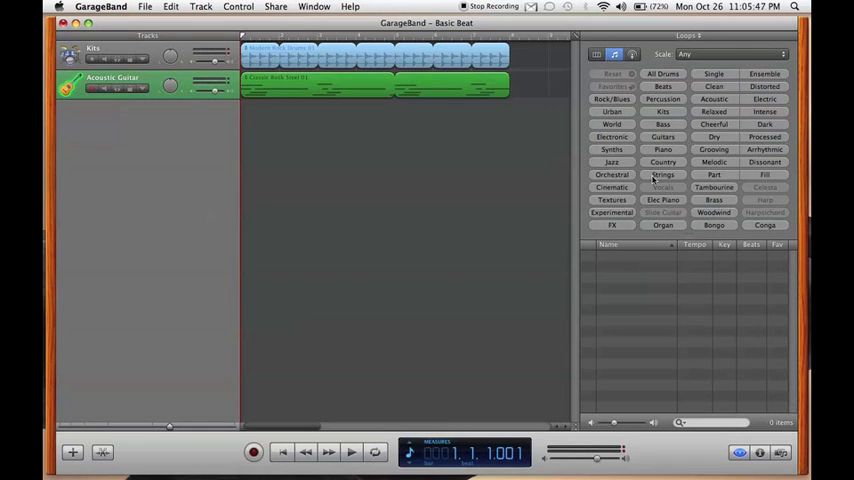
mouse_move(276, 96)
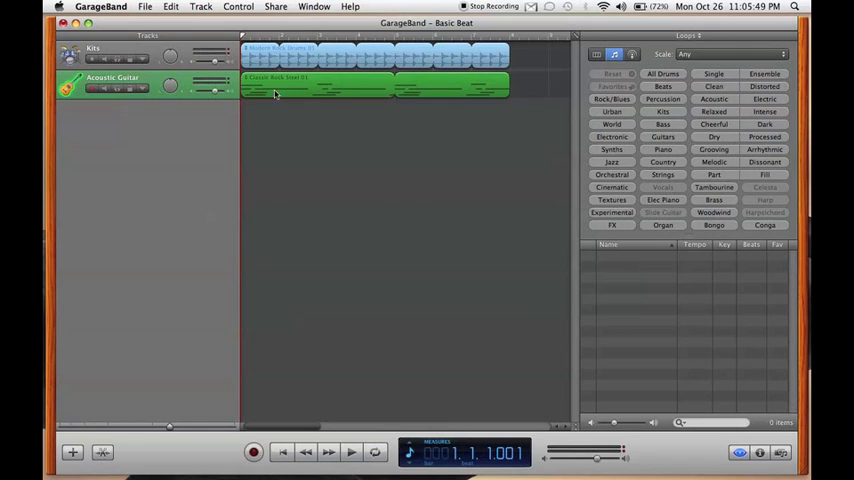
Add a new Real Instrument track for microphone recording via Track > New Track.
click(200, 8)
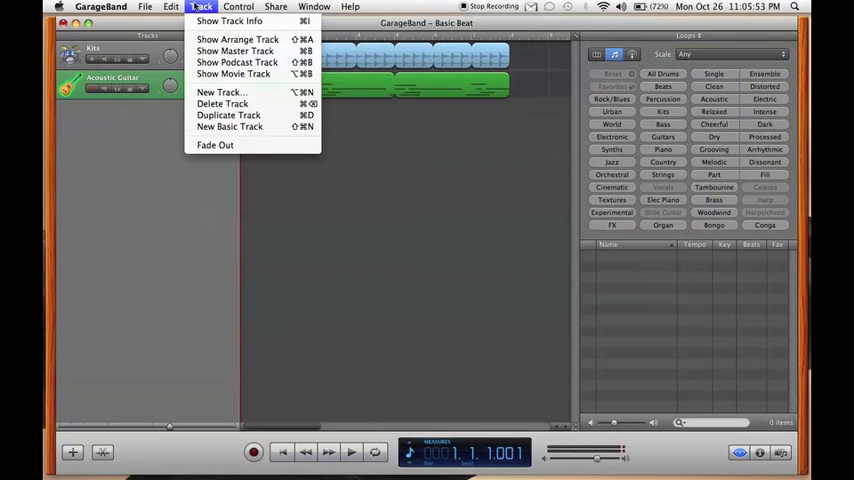
mouse_move(236, 40)
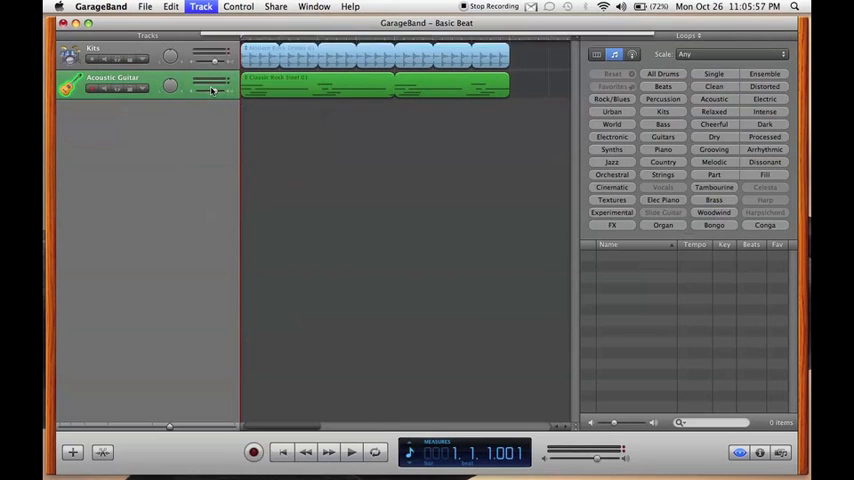
click(72, 452)
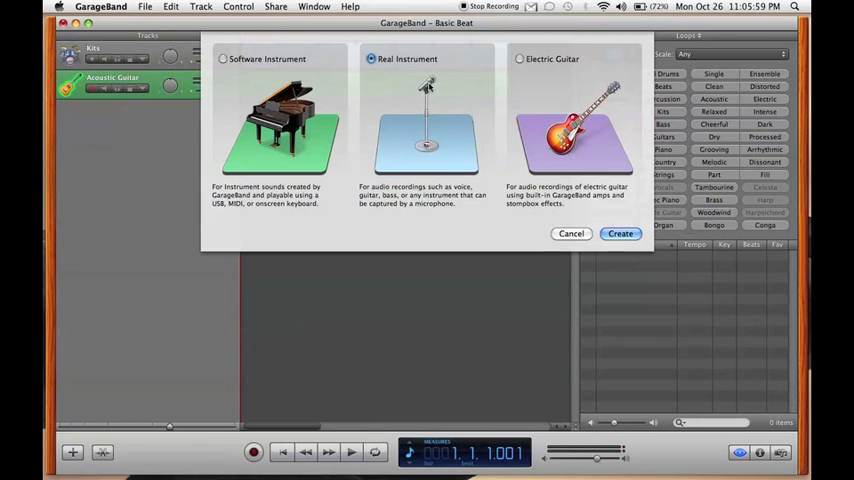
click(620, 232)
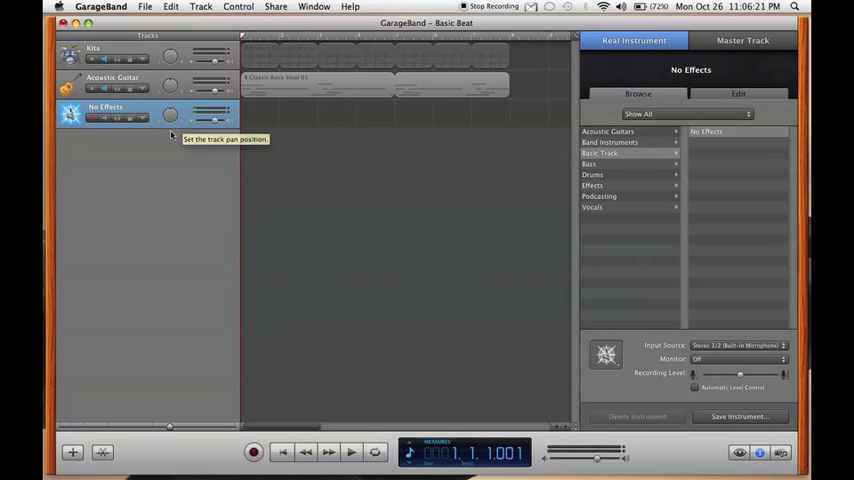
mouse_move(98, 124)
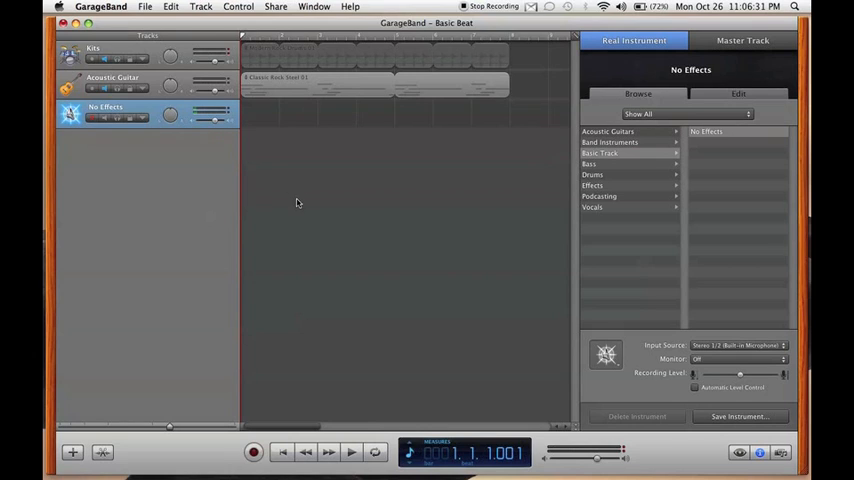
mouse_move(312, 380)
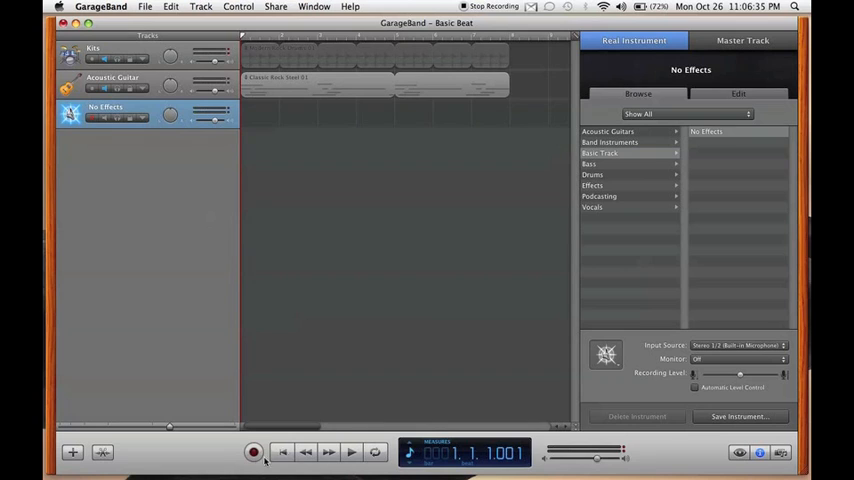
Record a voice take onto the No Effects track with the Record button.
click(252, 452)
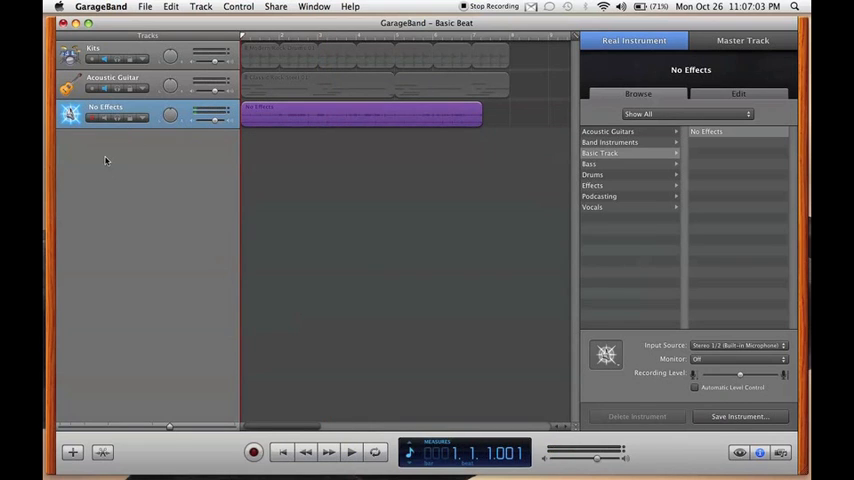
mouse_move(158, 136)
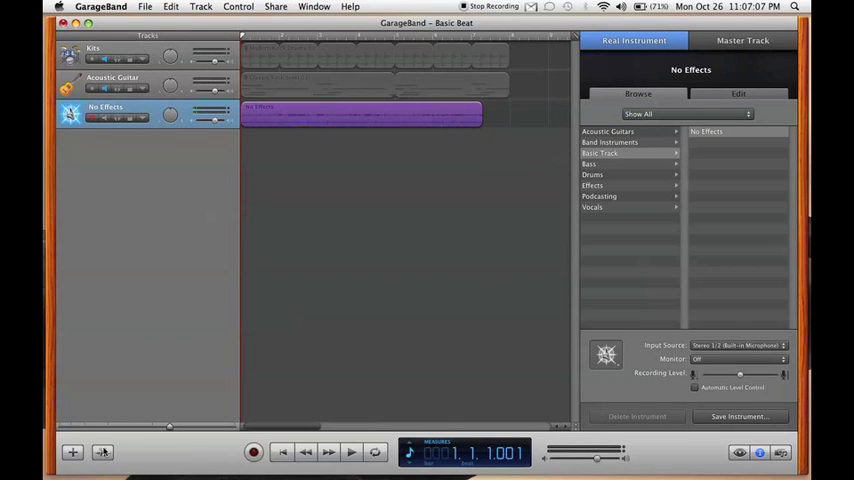
mouse_move(104, 452)
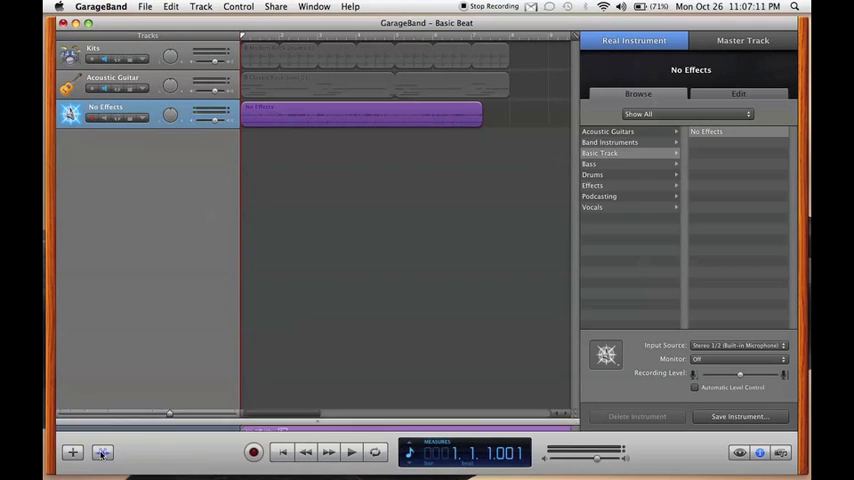
Raise the Enhance Tuning slider on the recorded voice region in the track editor.
click(104, 452)
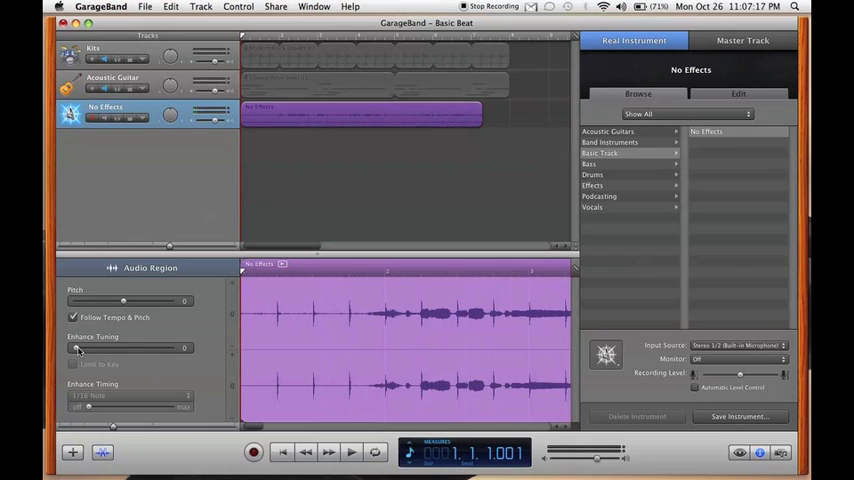
drag(78, 348, 150, 348)
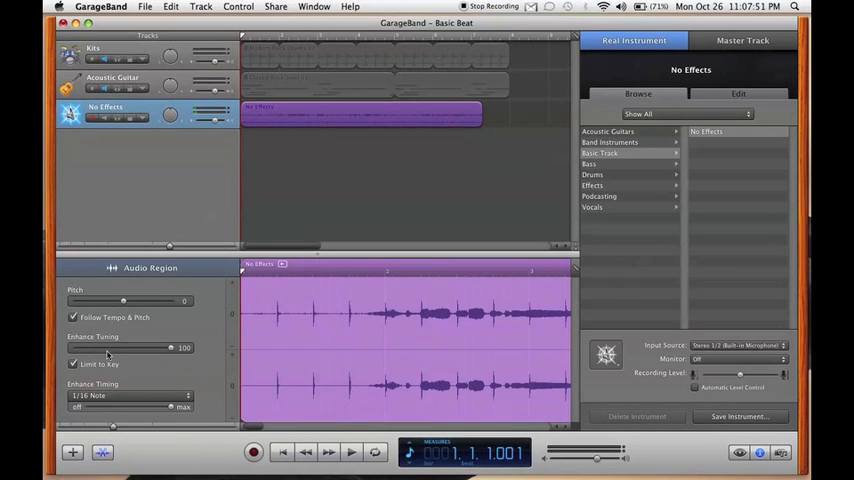
mouse_move(132, 362)
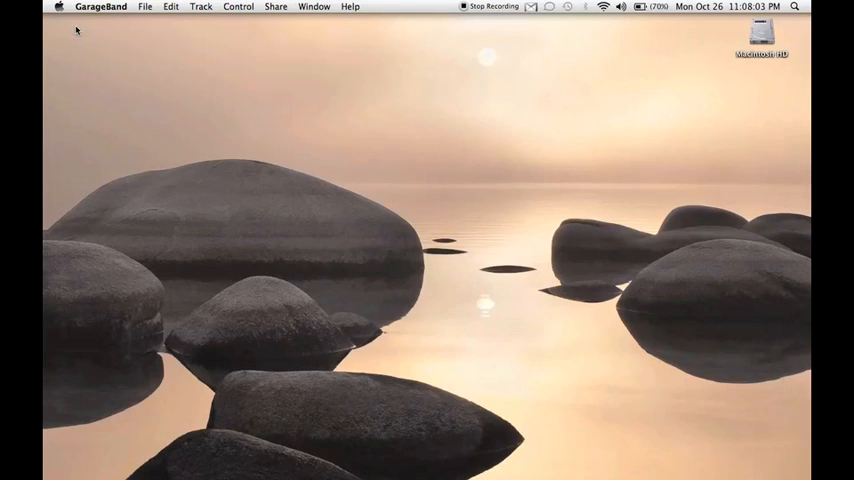
mouse_move(488, 252)
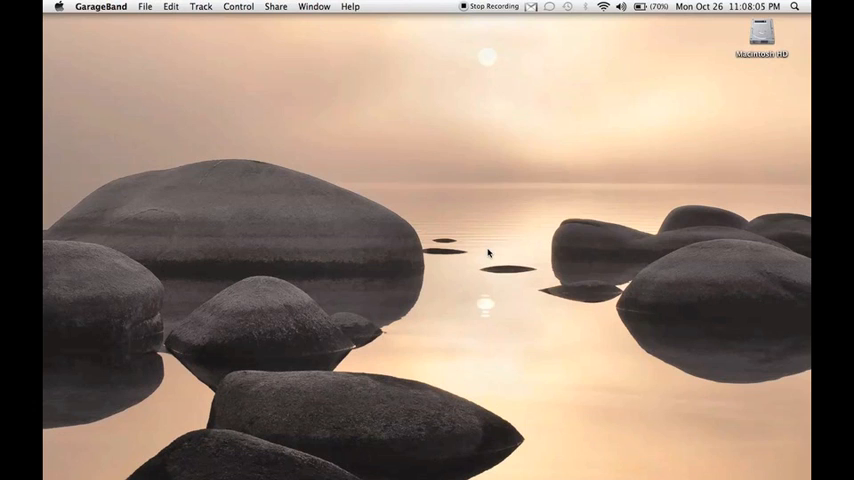